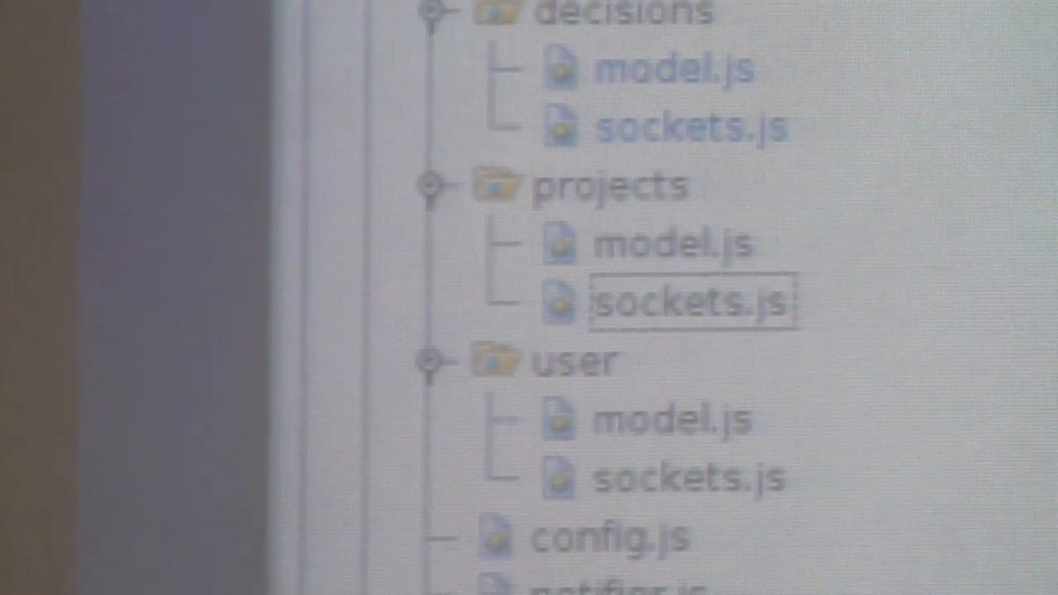
{"action": "scroll", "scroll_direction": "down", "scroll_amount": 3}
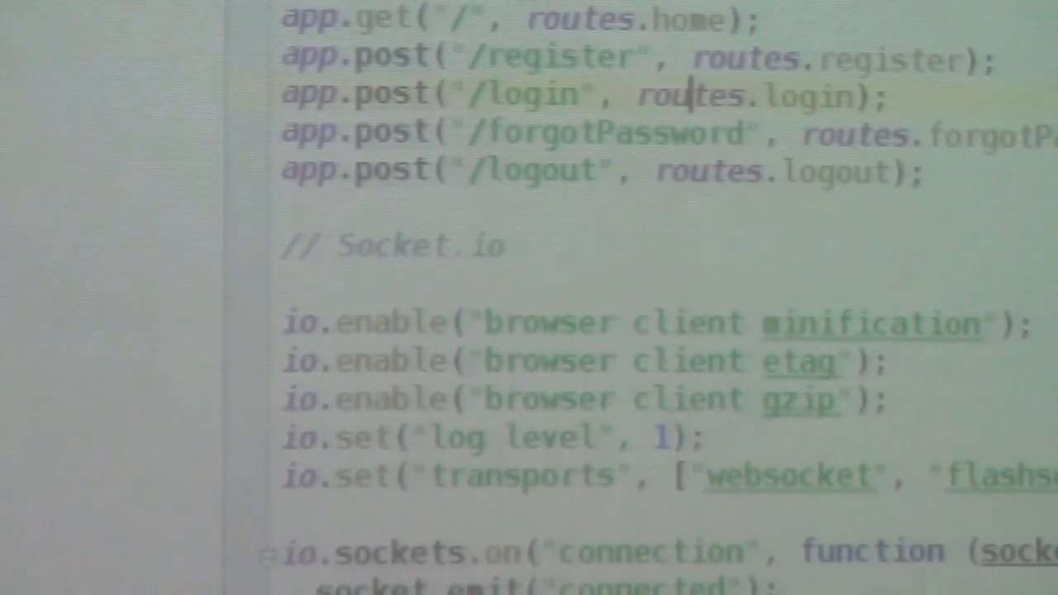
{"action": "scroll", "scroll_direction": "up", "scroll_amount": 3}
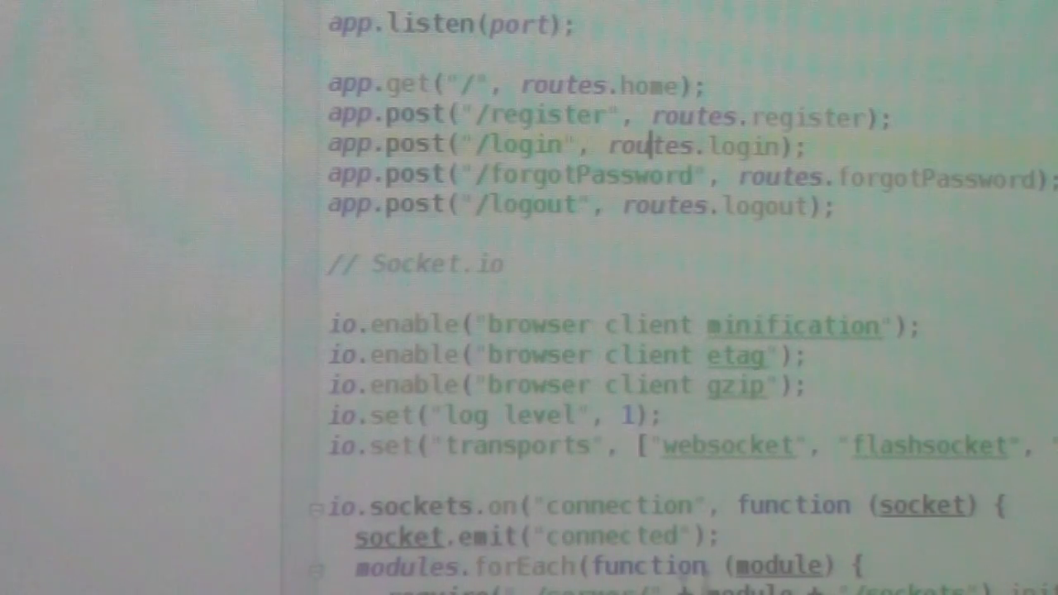
{"action": "scroll", "scroll_direction": "down", "scroll_amount": 3}
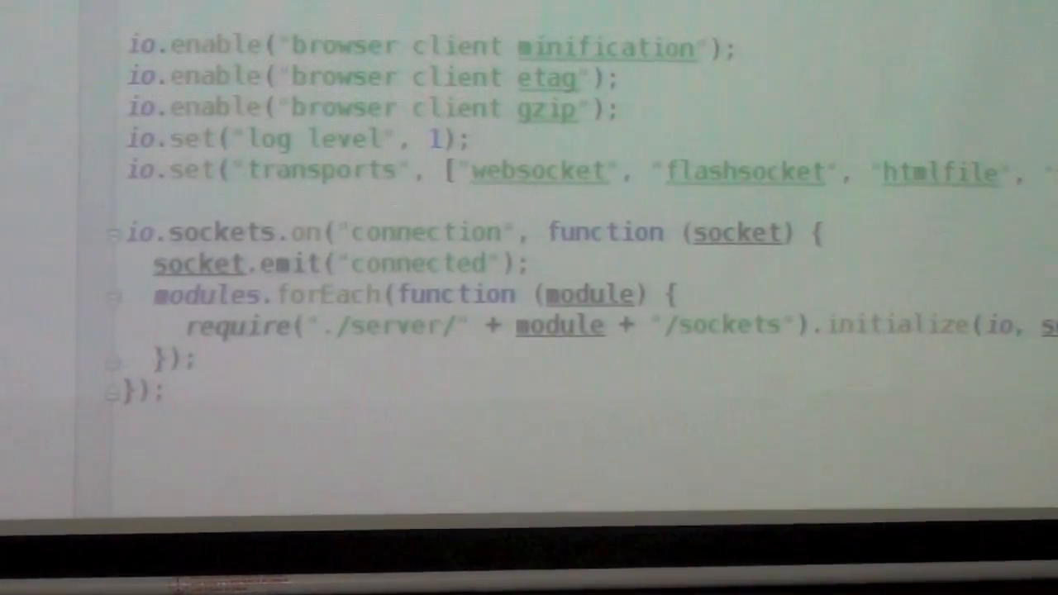
{"action": "scroll", "scroll_direction": "down", "scroll_amount": 3}
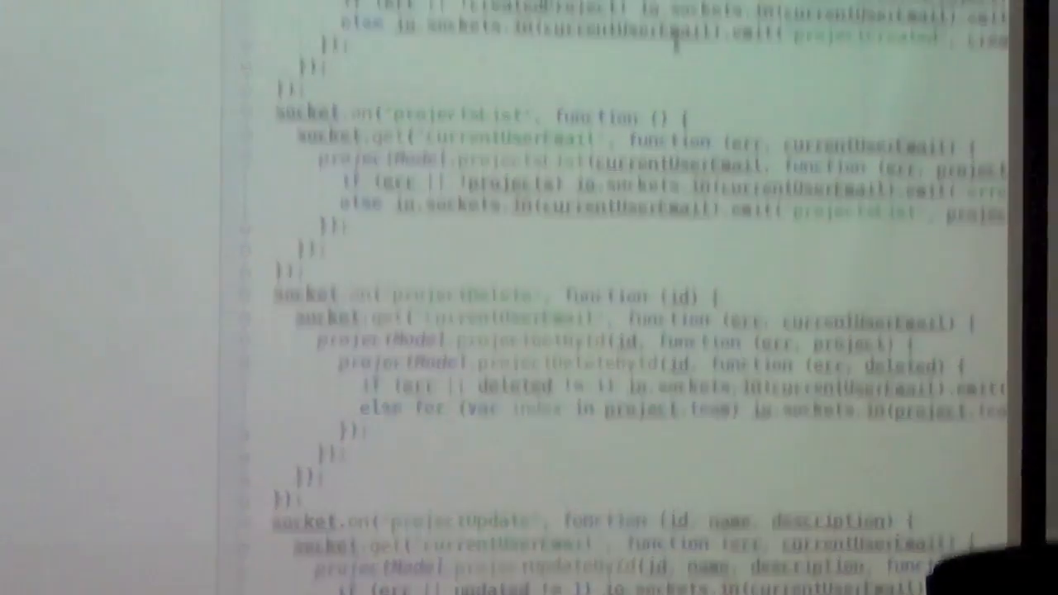
{"action": "scroll", "scroll_direction": "up", "scroll_amount": 3}
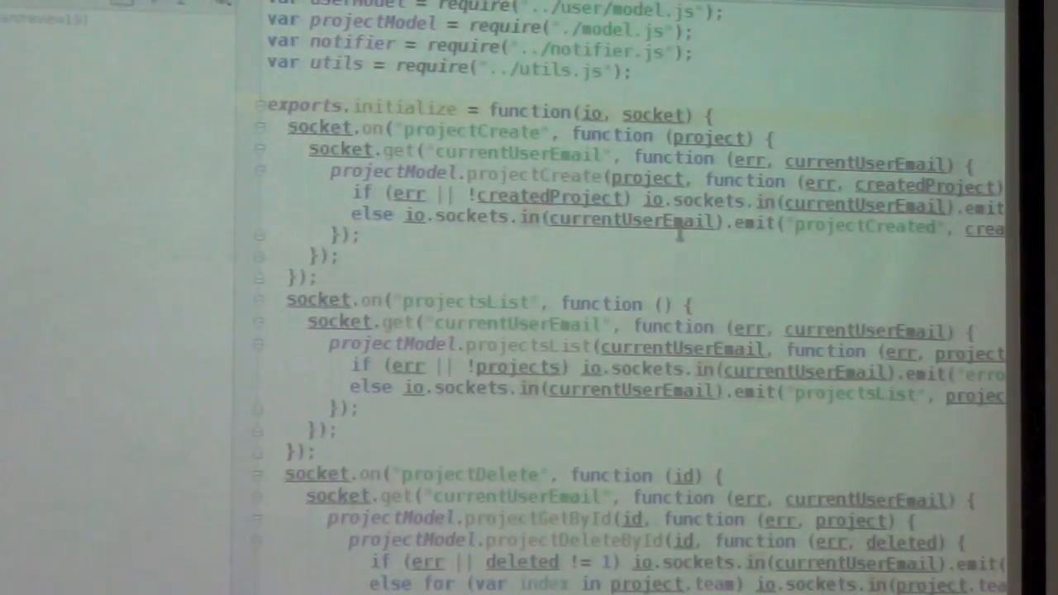